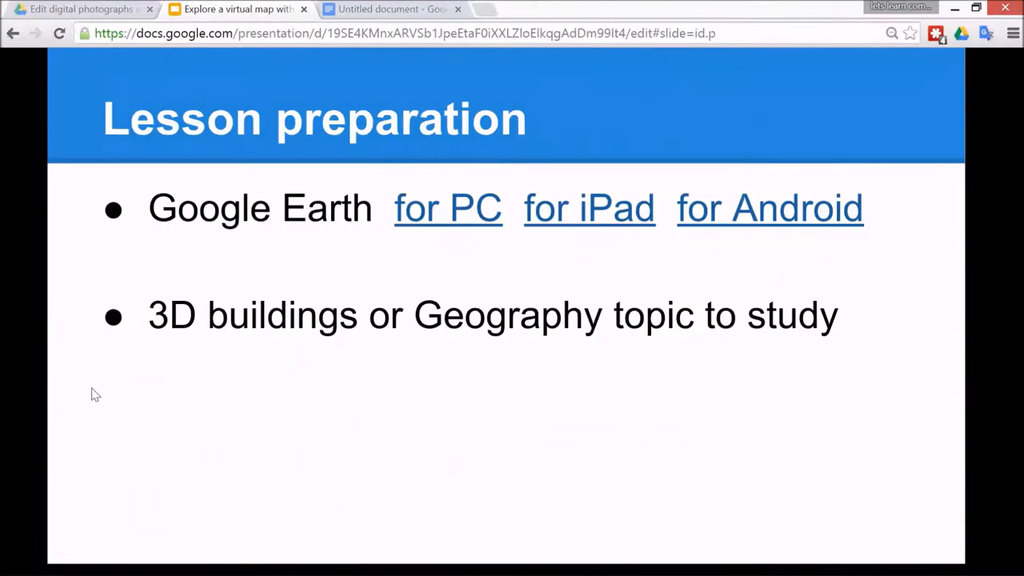
{"action": "mouse_move", "coordinate": [101, 397]}
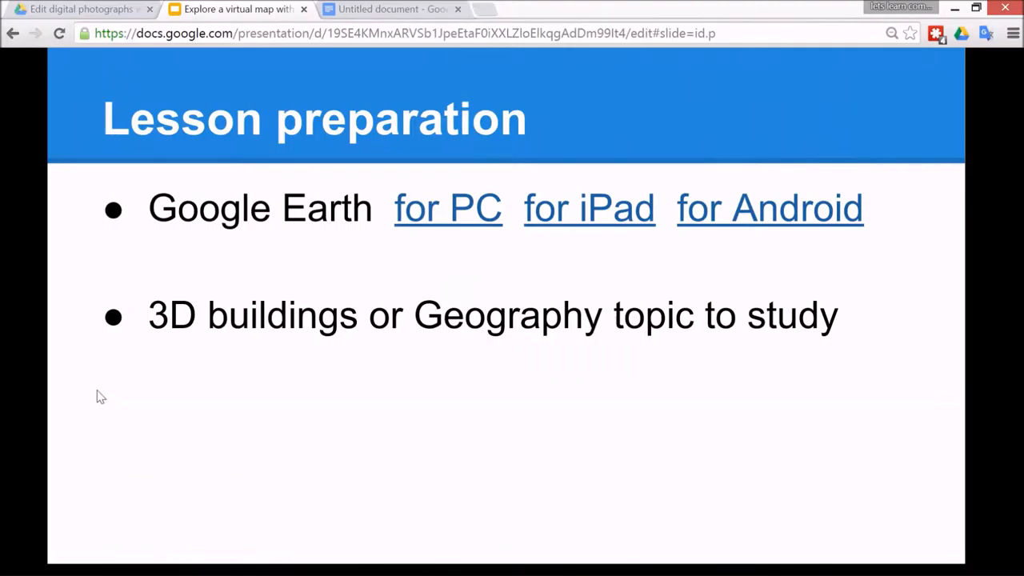
{"action": "mouse_move", "coordinate": [424, 248]}
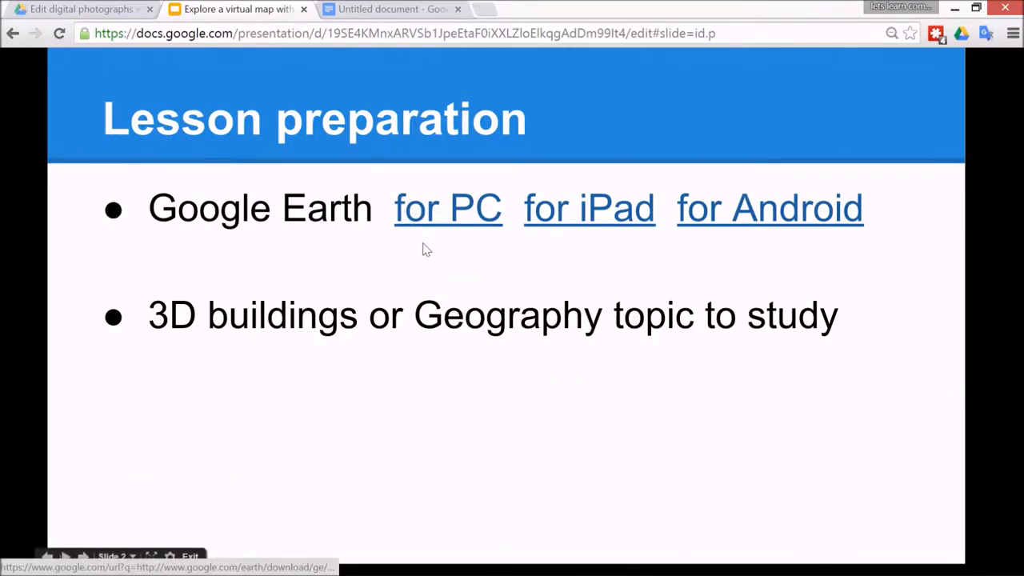
{"action": "mouse_move", "coordinate": [589, 208]}
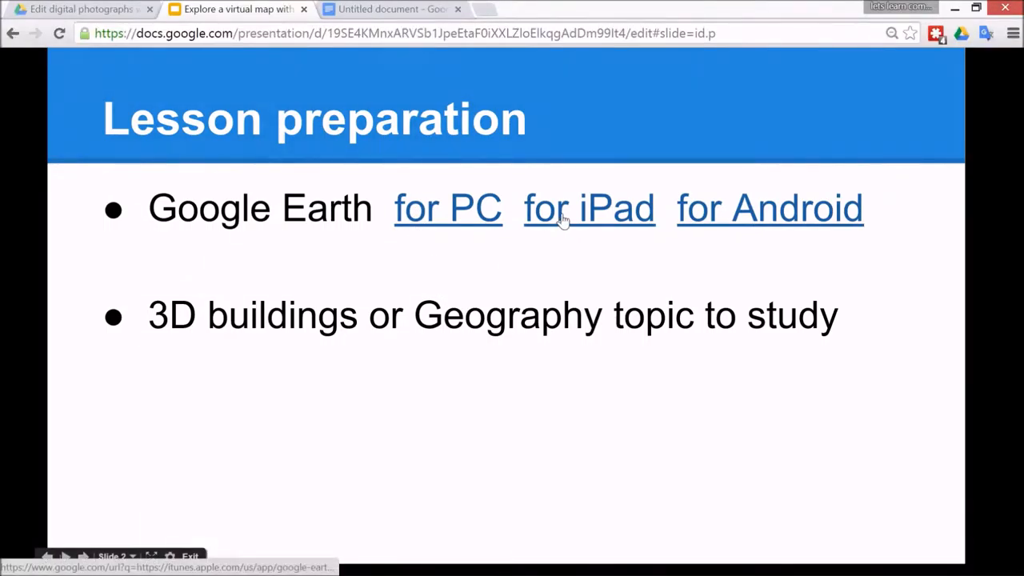
{"action": "mouse_move", "coordinate": [768, 224]}
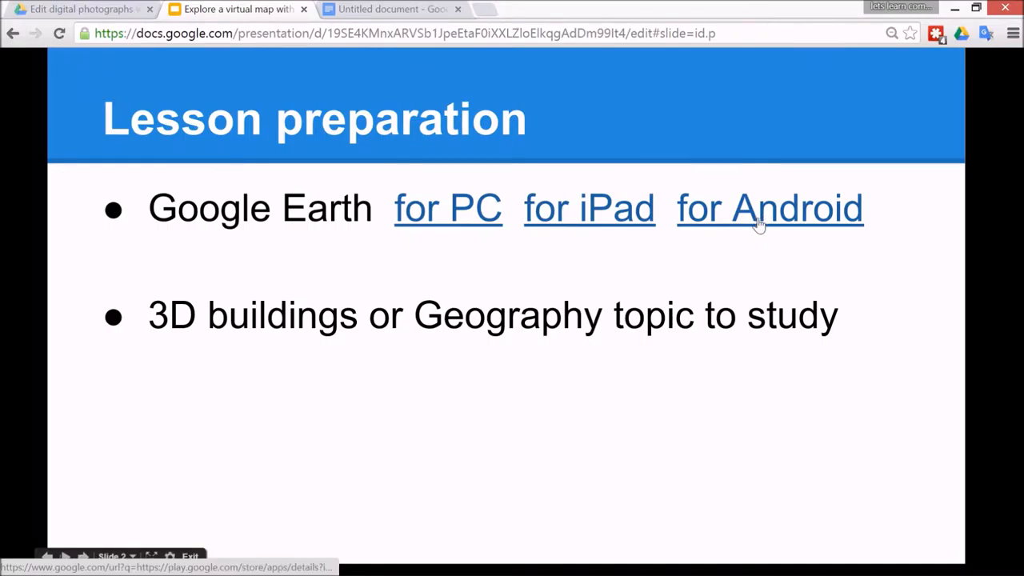
{"action": "mouse_move", "coordinate": [244, 398]}
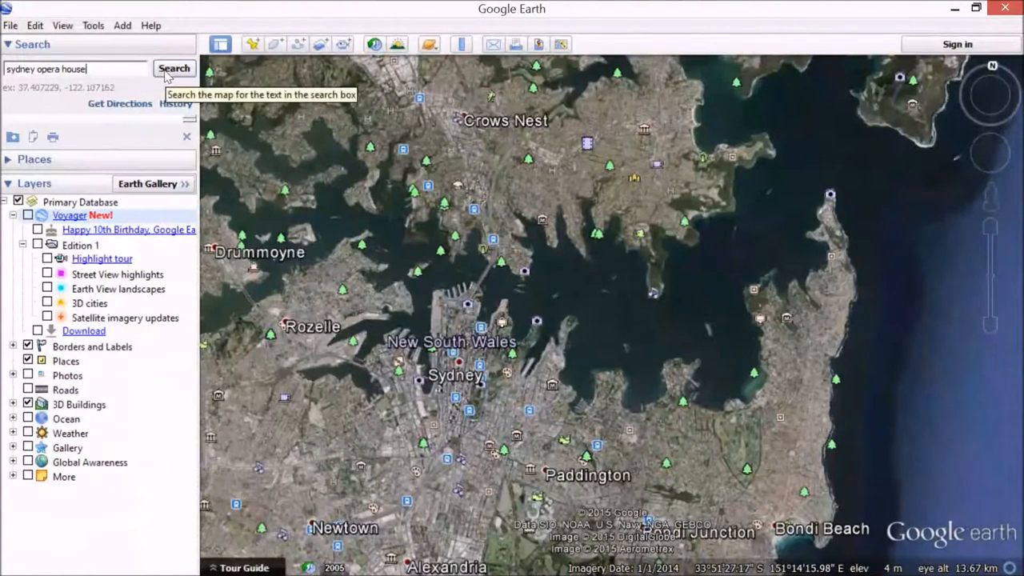
- Search for 'sydney opera house' and zoom in on the Opera House placemark
{"action": "left_click", "coordinate": [174, 68]}
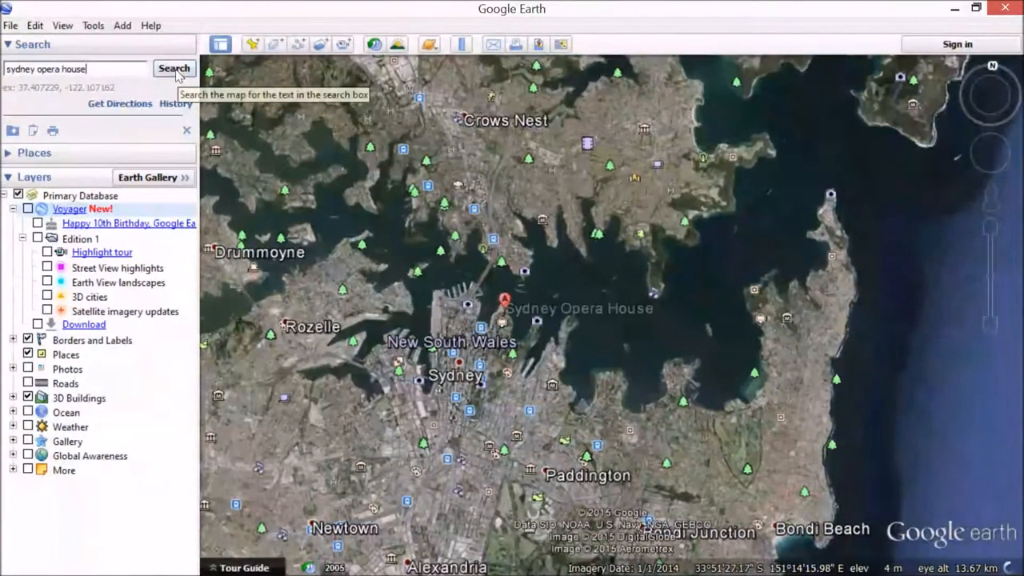
{"action": "left_click", "coordinate": [174, 68]}
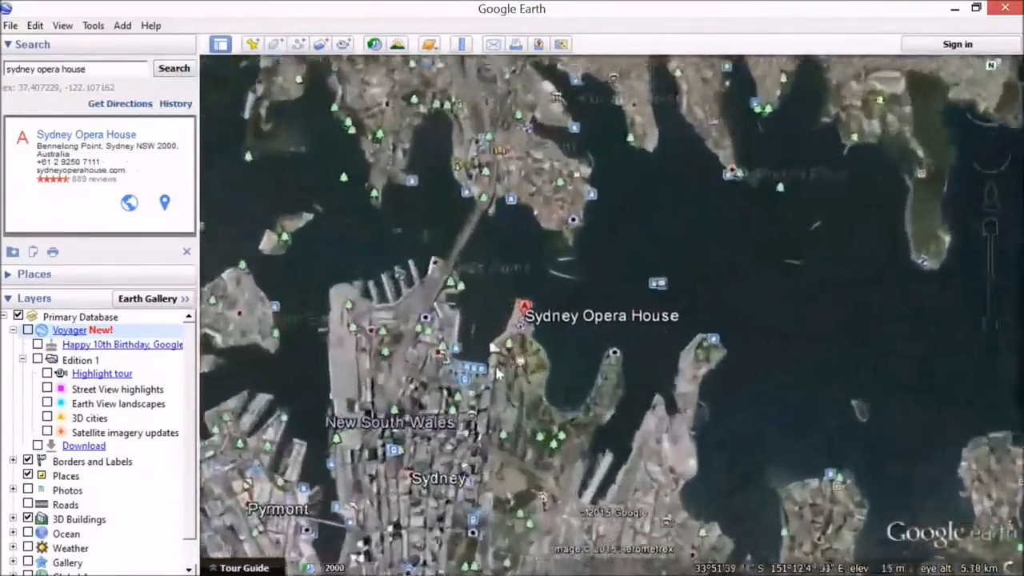
{"action": "scroll", "scroll_direction": "down", "scroll_amount": 3}
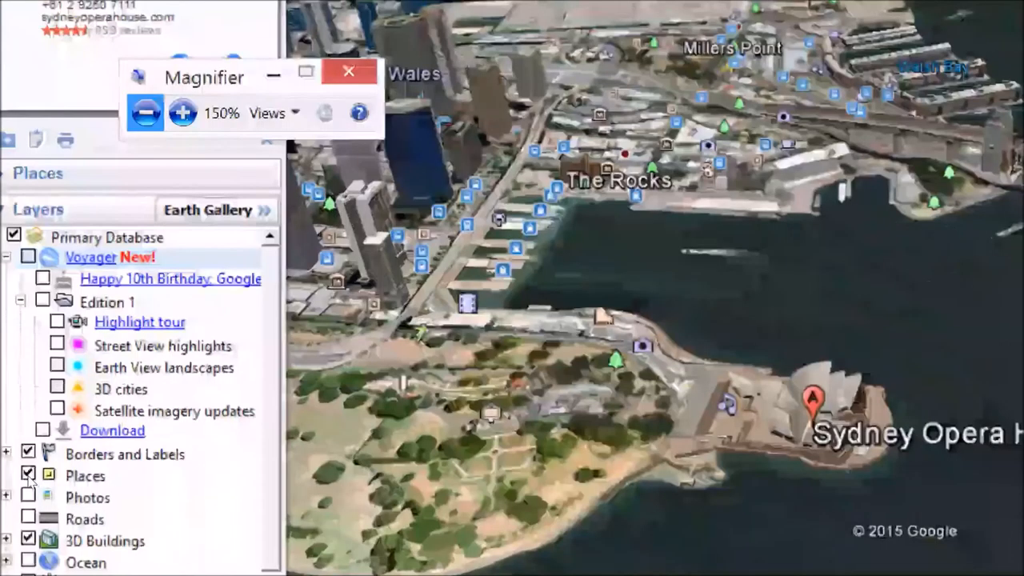
- Uncheck the Places and the Borders and Labels layers to declutter the 3D view
{"action": "left_click", "coordinate": [182, 113]}
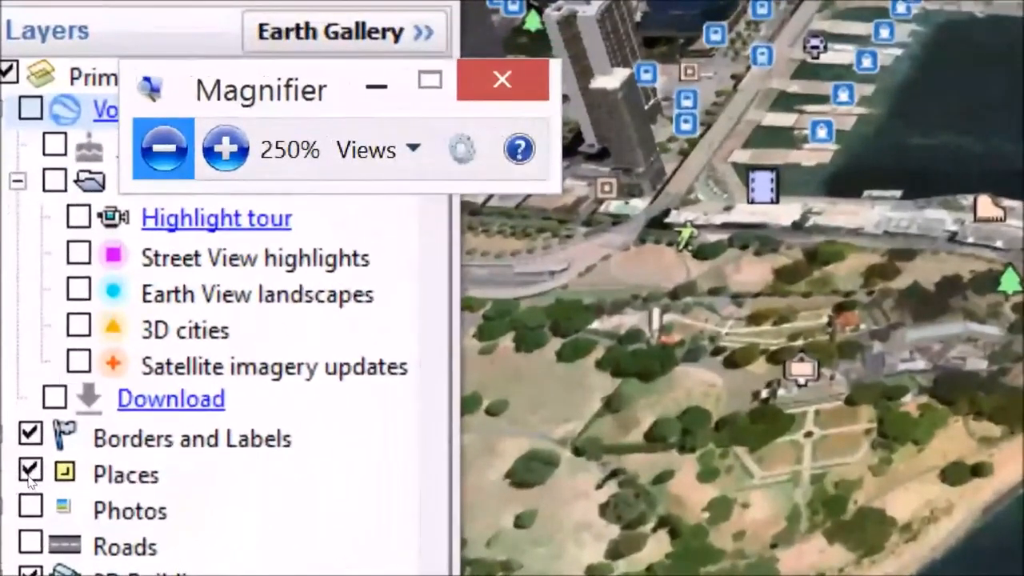
{"action": "left_click", "coordinate": [31, 470]}
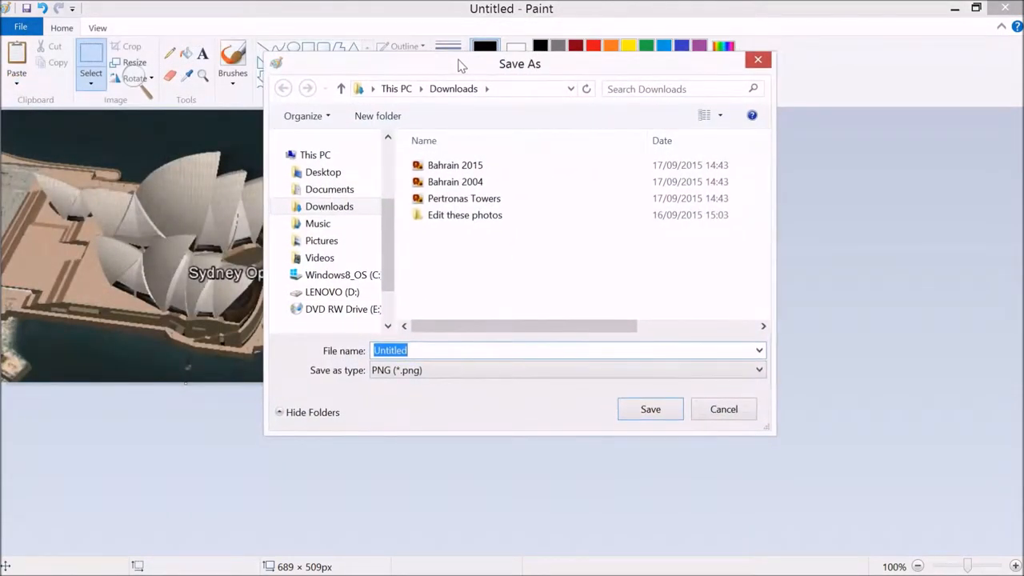
- Enter 'opera house' as the Paint file name
{"action": "type", "text": "opera"}
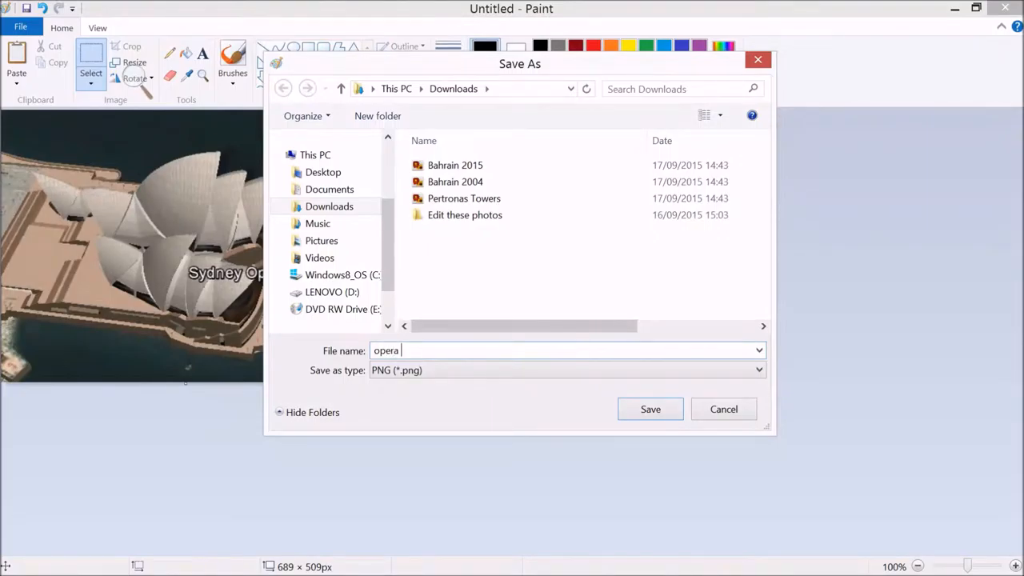
{"action": "type", "text": "house"}
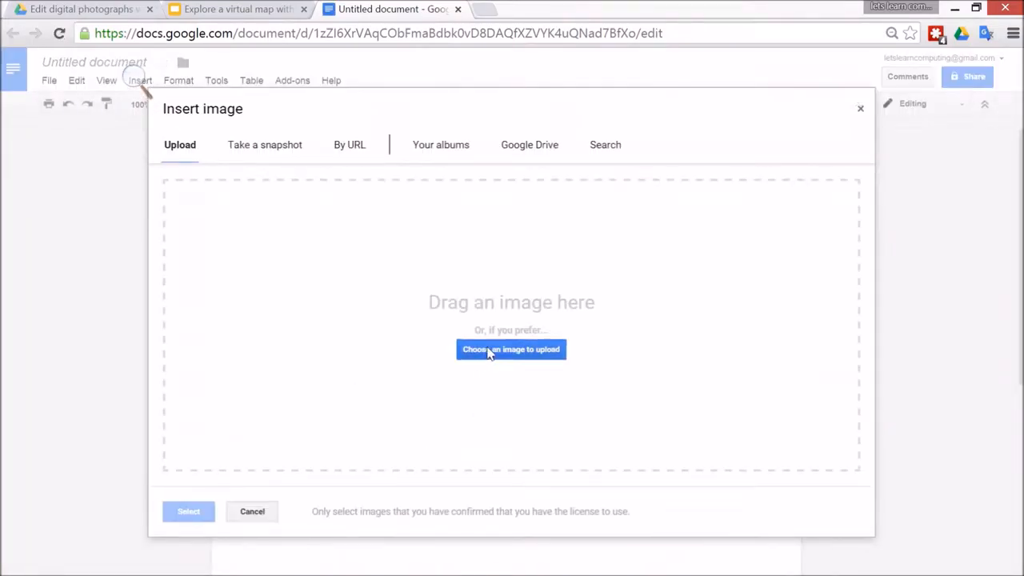
- Upload the opera house picture from Downloads into the document, then return to Google Earth
{"action": "left_click", "coordinate": [510, 349]}
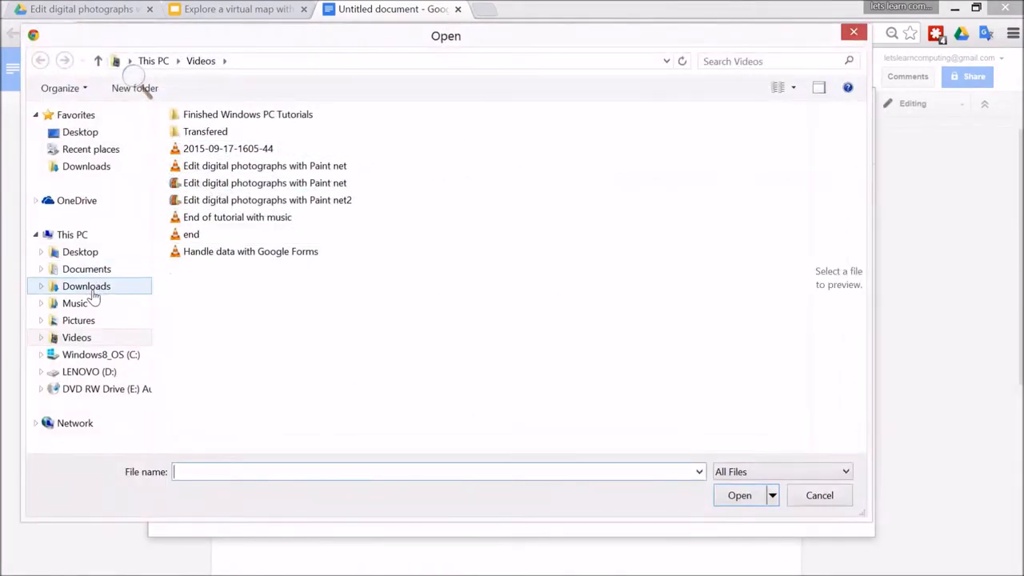
{"action": "left_click", "coordinate": [739, 495]}
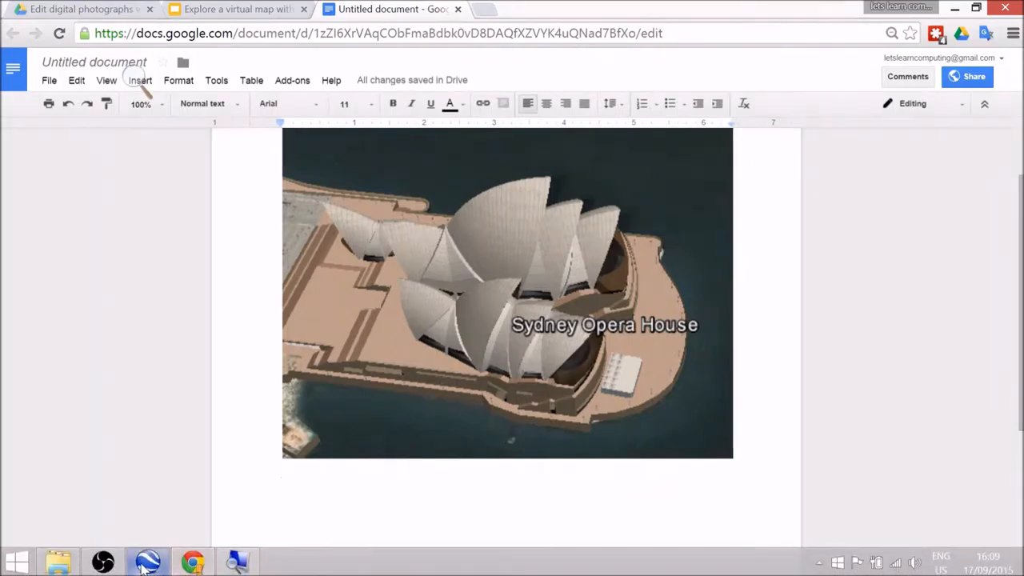
{"action": "left_click", "coordinate": [235, 9]}
{"action": "type", "text": "dubai"}
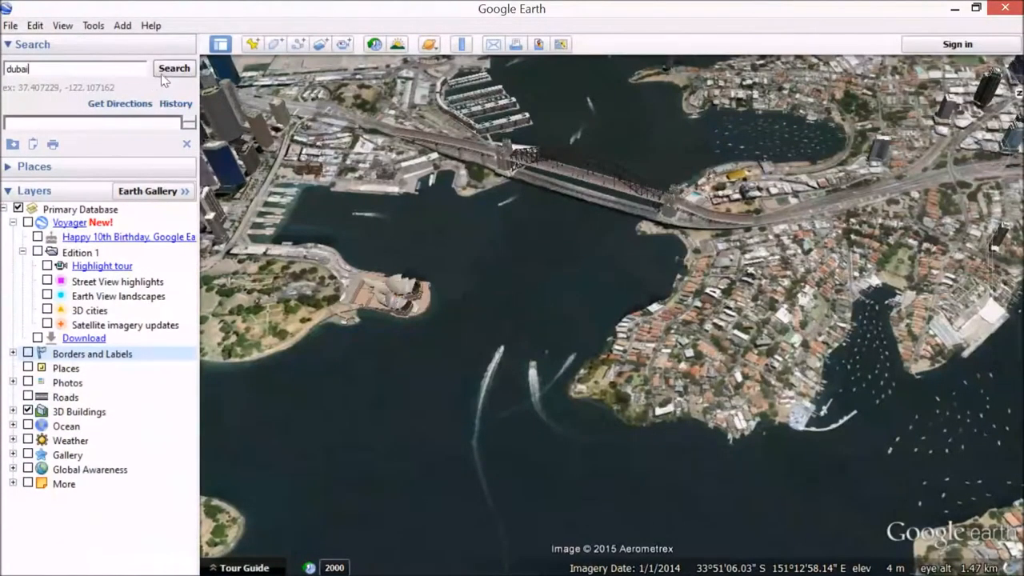
- Fly to Dubai and turn on the historical imagery timeline
{"action": "left_click", "coordinate": [174, 68]}
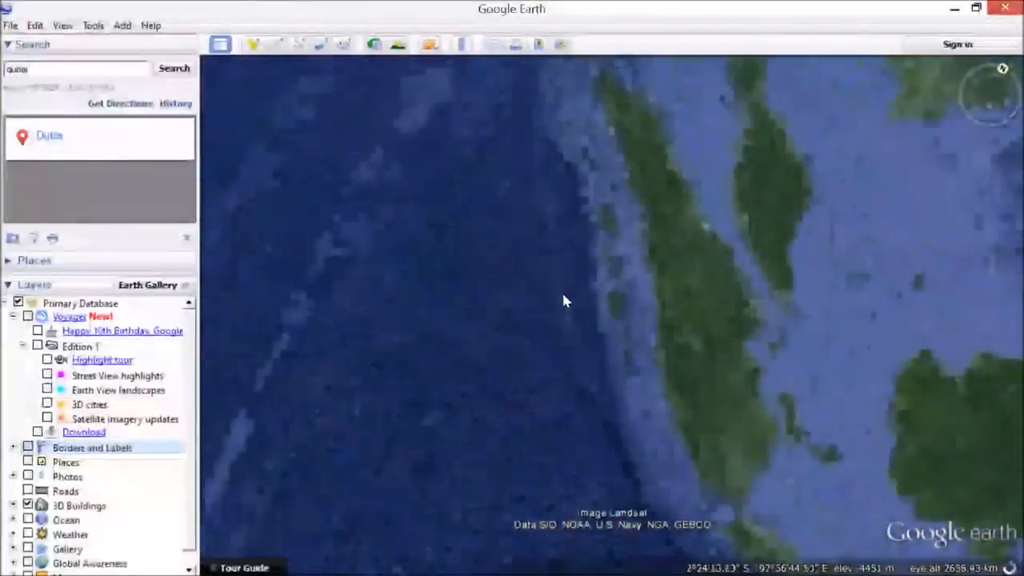
{"action": "left_click", "coordinate": [173, 68]}
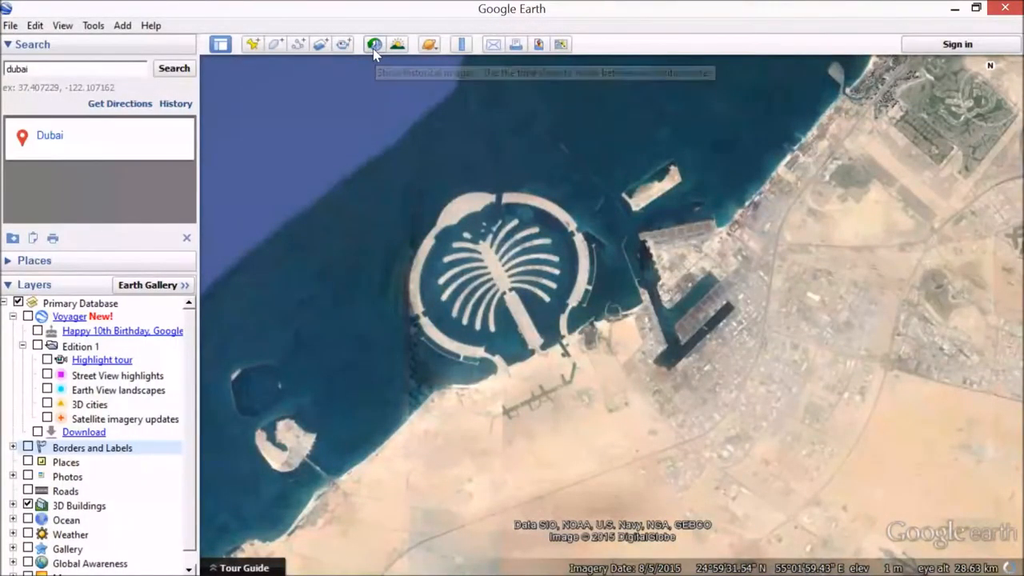
{"action": "mouse_move", "coordinate": [374, 44]}
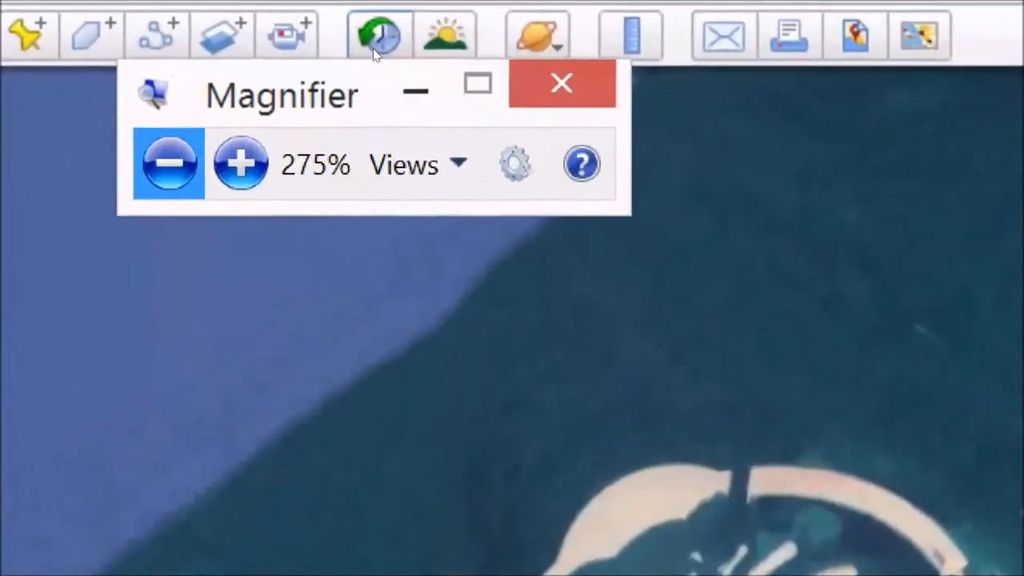
{"action": "left_click", "coordinate": [241, 164]}
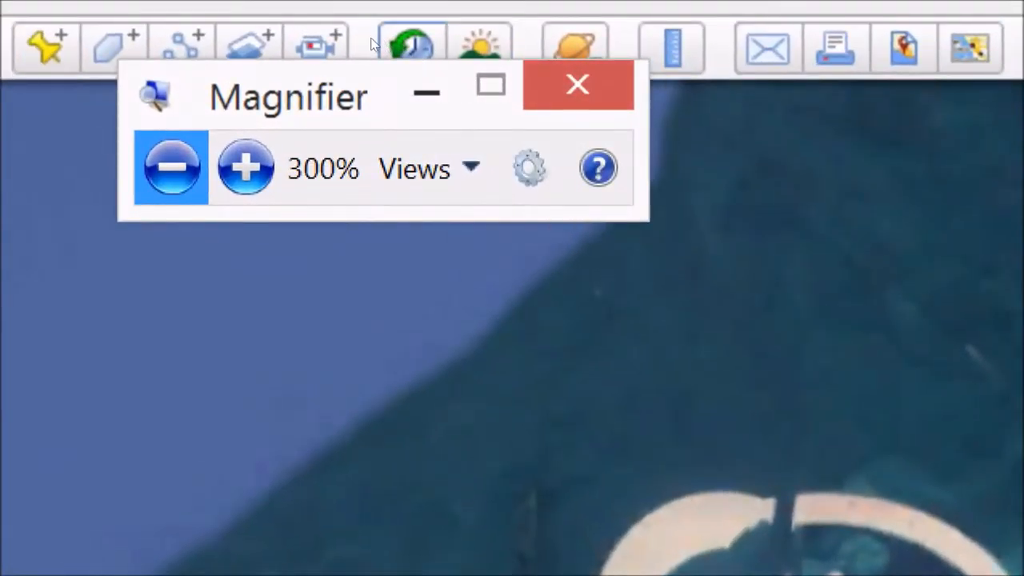
{"action": "left_click", "coordinate": [578, 85]}
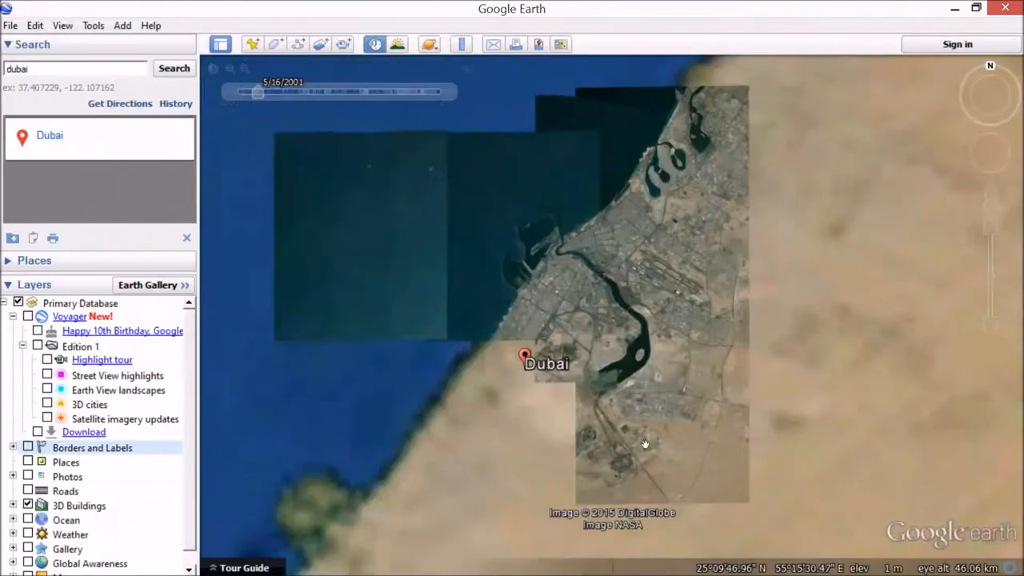
- Move the imagery date to 2002, paste the screenshot into Paint, and select the Dubai area
{"action": "left_click_drag", "start_coordinate": [256, 92], "coordinate": [270, 91]}
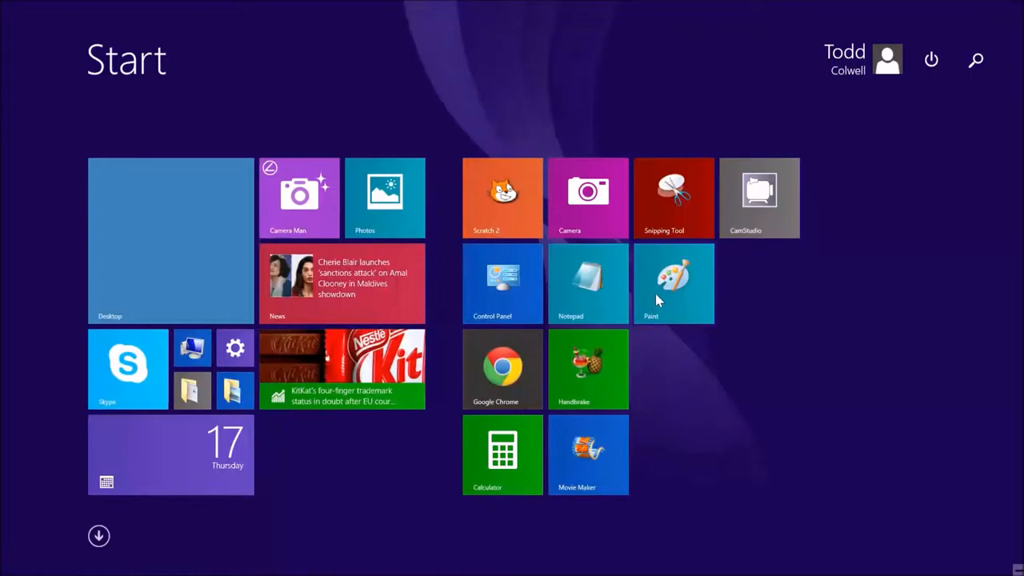
{"action": "left_click", "coordinate": [673, 283]}
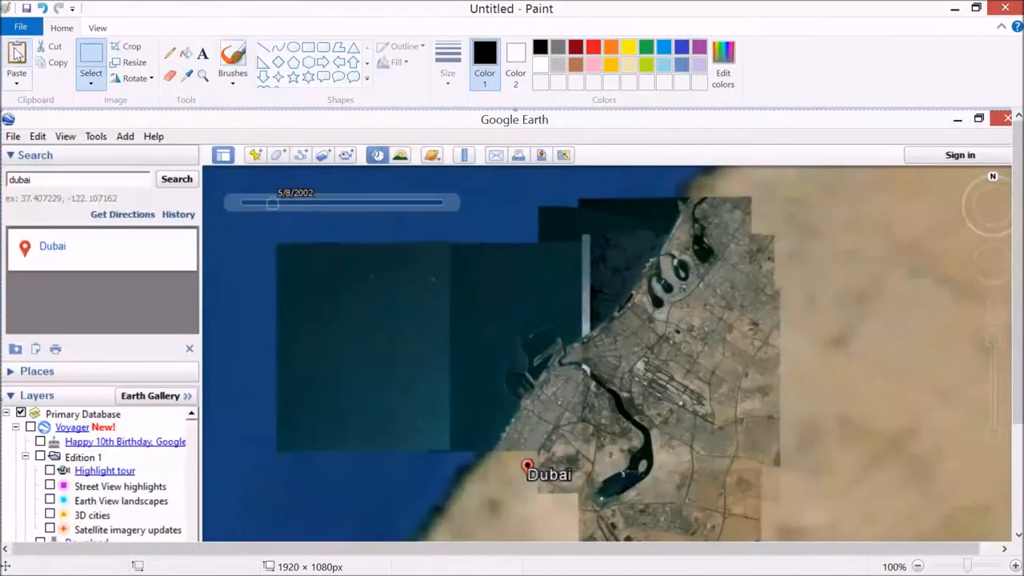
{"action": "left_click", "coordinate": [90, 73]}
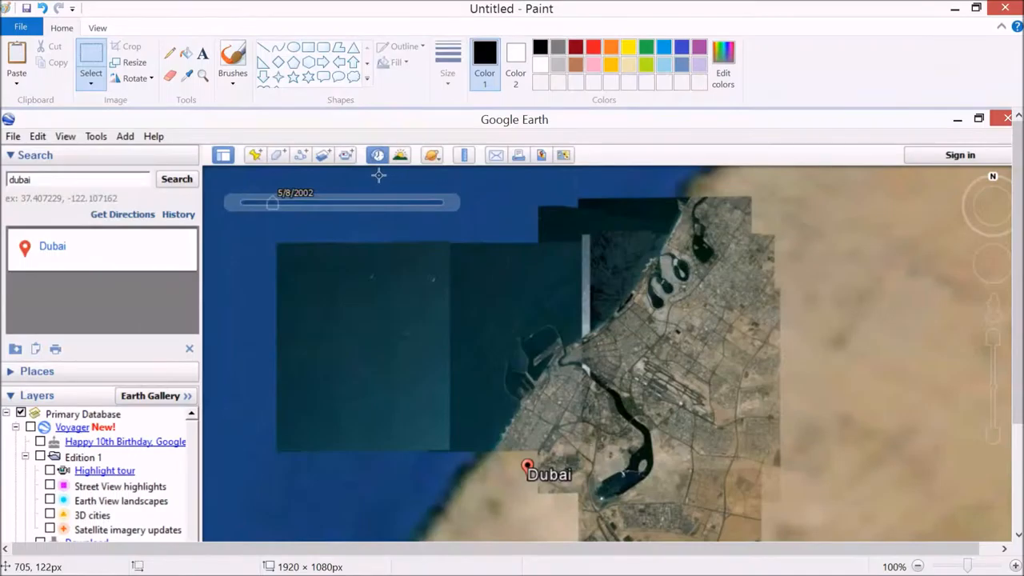
{"action": "left_click_drag", "start_coordinate": [380, 176], "coordinate": [840, 511]}
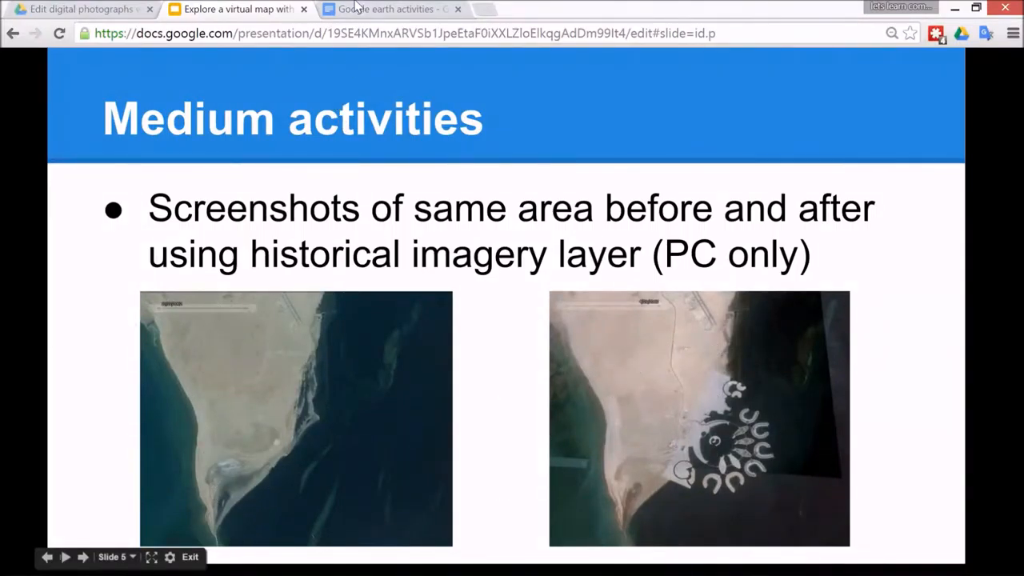
- Switch to the 'Google earth activities' document
{"action": "left_click", "coordinate": [388, 9]}
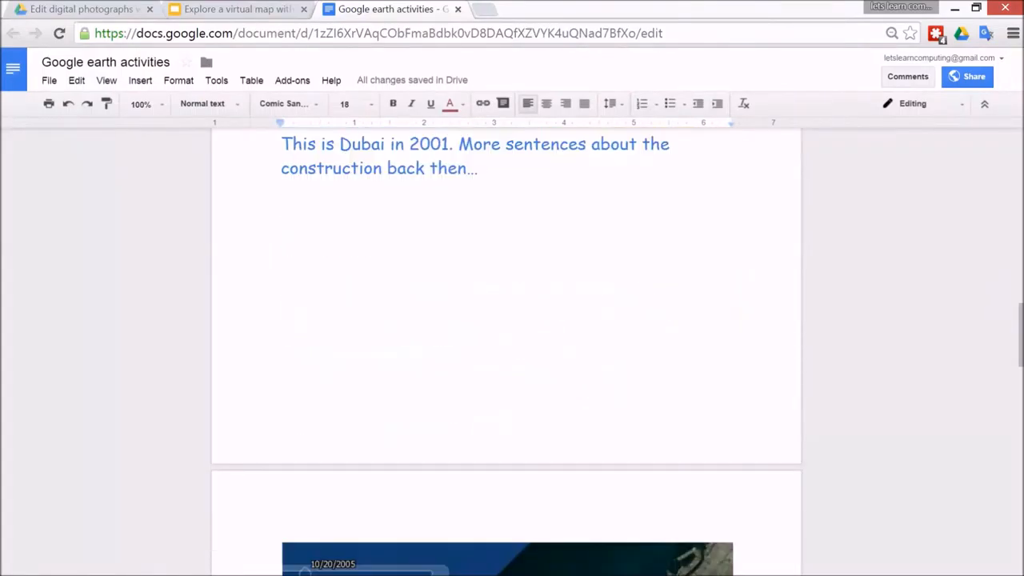
- Scroll through the 2001, 2005 and 2015 captioned Dubai images, then return to the presentation
{"action": "scroll", "scroll_direction": "down", "scroll_amount": 3}
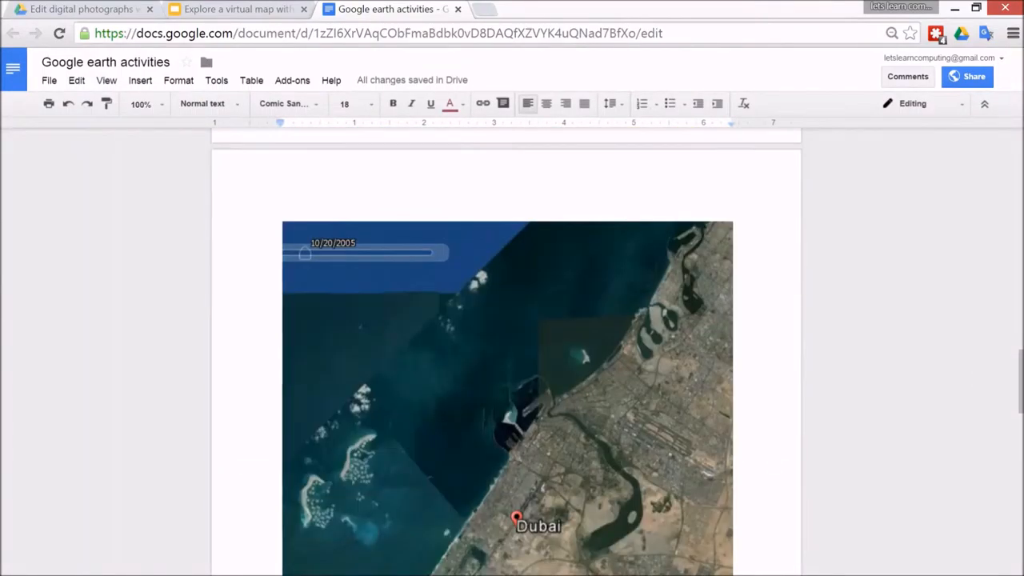
{"action": "scroll", "scroll_direction": "down", "scroll_amount": 3}
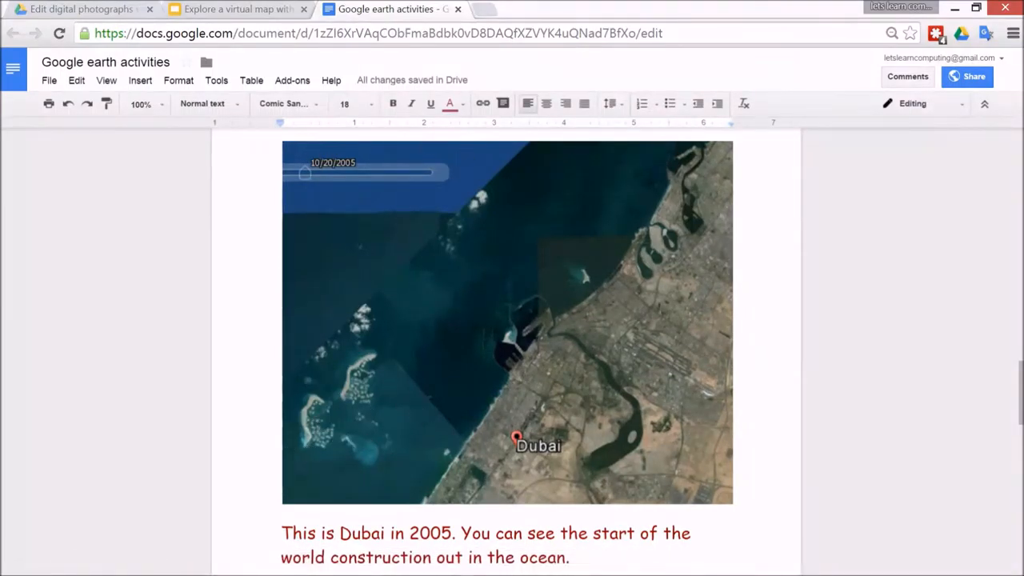
{"action": "scroll", "scroll_direction": "down", "scroll_amount": 3}
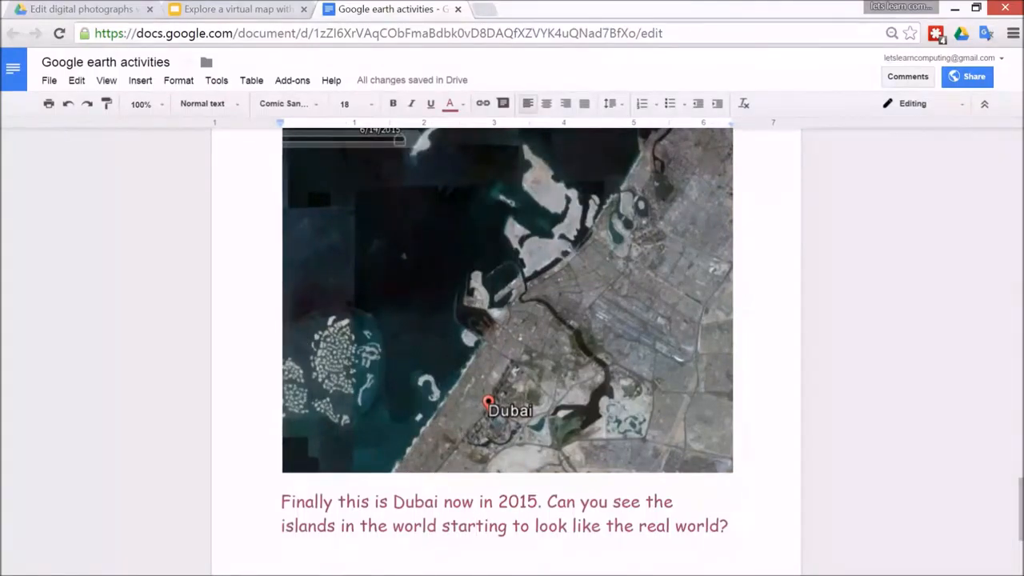
{"action": "scroll", "scroll_direction": "down", "scroll_amount": 3}
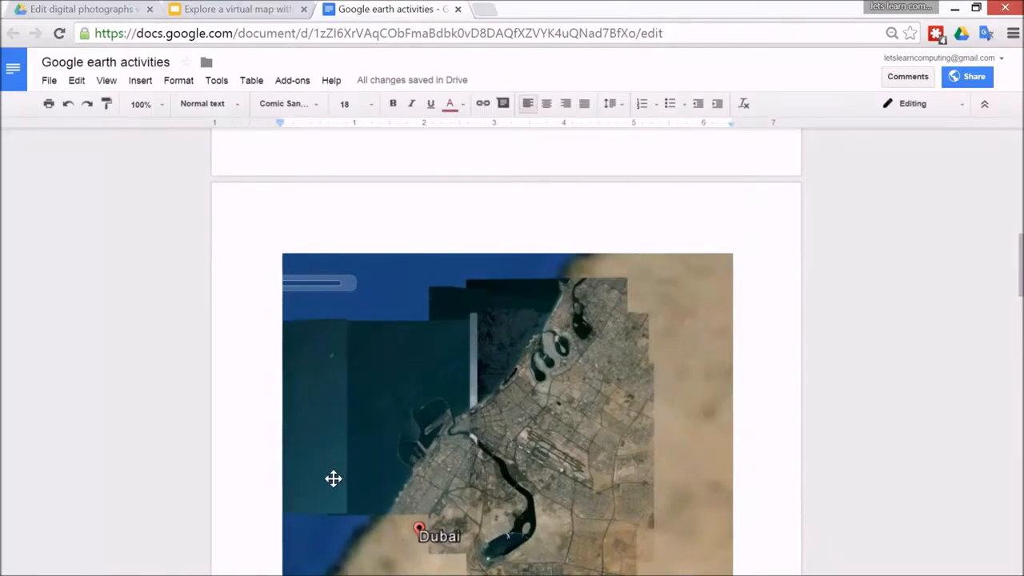
{"action": "scroll", "scroll_direction": "down", "scroll_amount": 3}
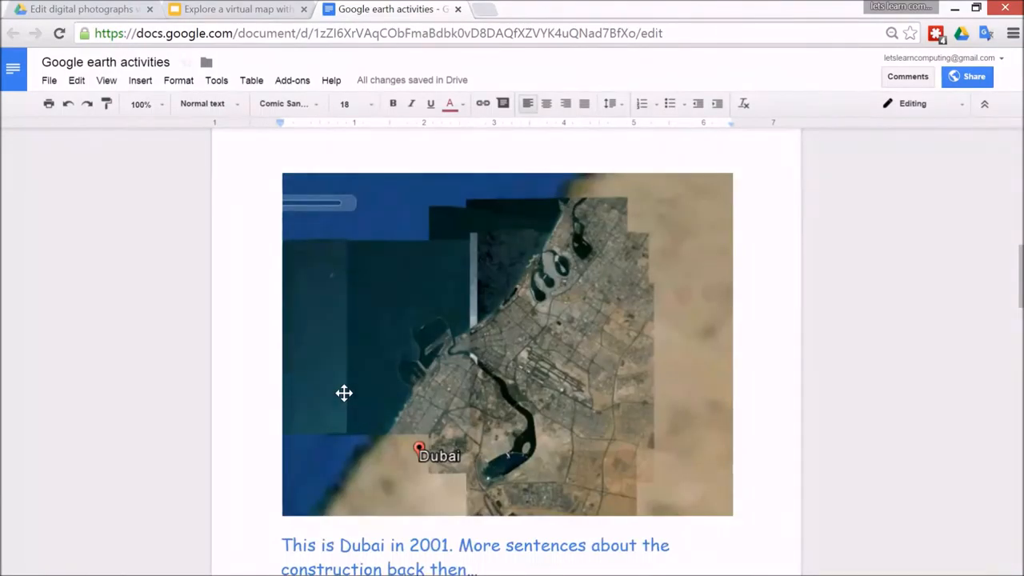
{"action": "left_click", "coordinate": [232, 9]}
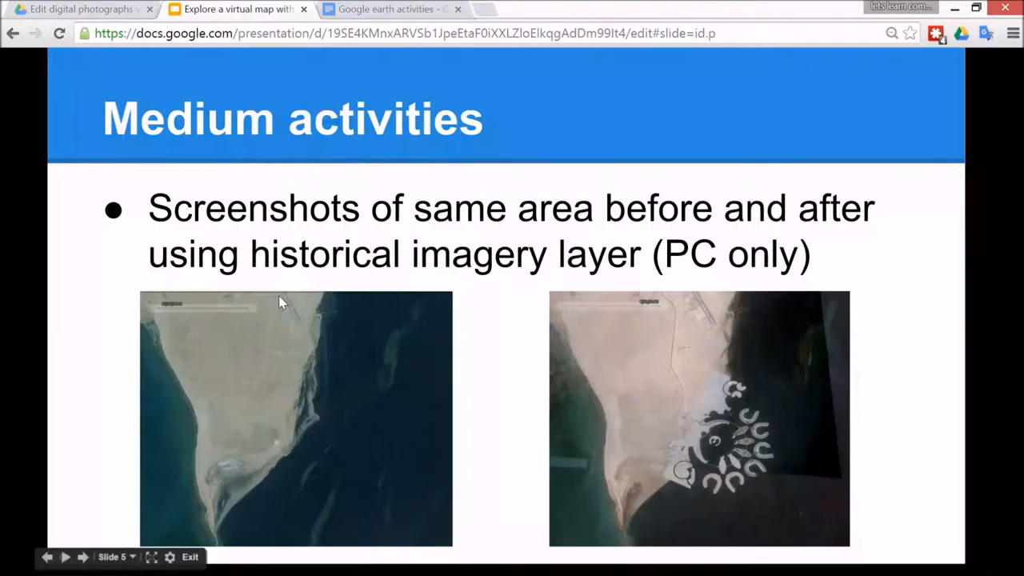
- Advance to the Challenge activities slide and switch to Google Earth's World islands view
{"action": "left_click", "coordinate": [83, 557]}
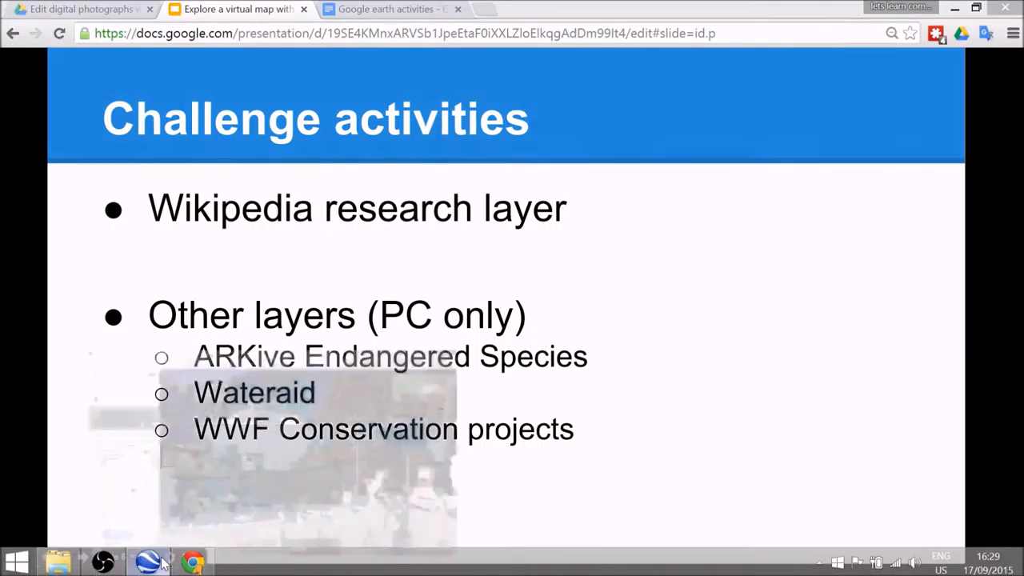
{"action": "left_click", "coordinate": [148, 560]}
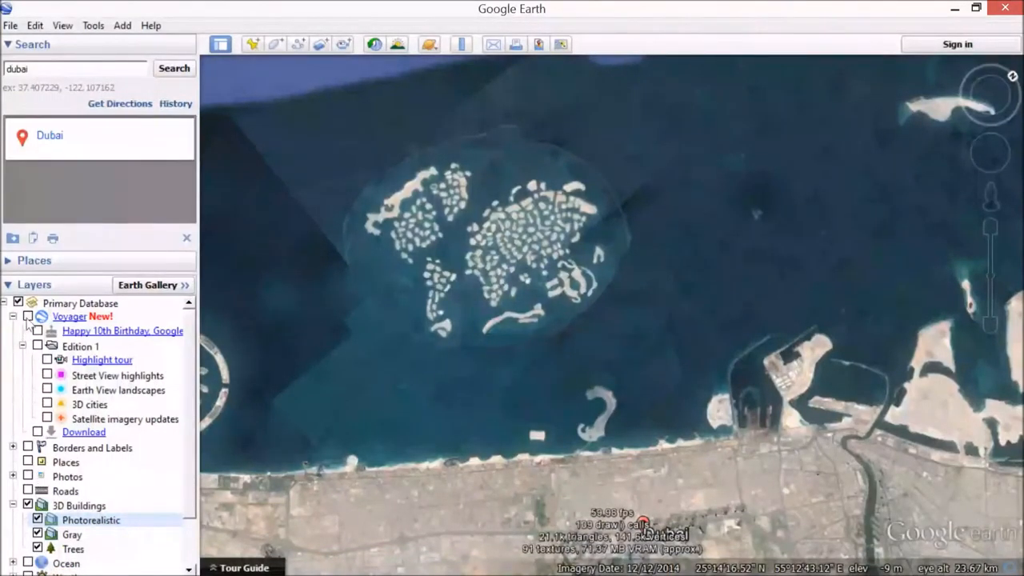
- Expand Global Awareness in the Layers panel and check the Wikipedia layer
{"action": "scroll", "scroll_direction": "down", "scroll_amount": 3}
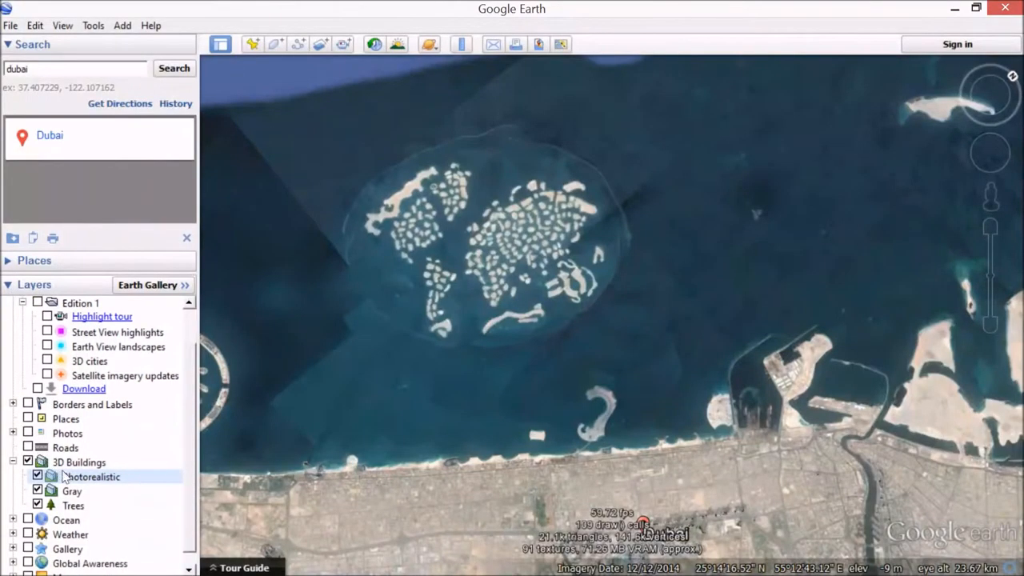
{"action": "scroll", "scroll_direction": "down", "scroll_amount": 3}
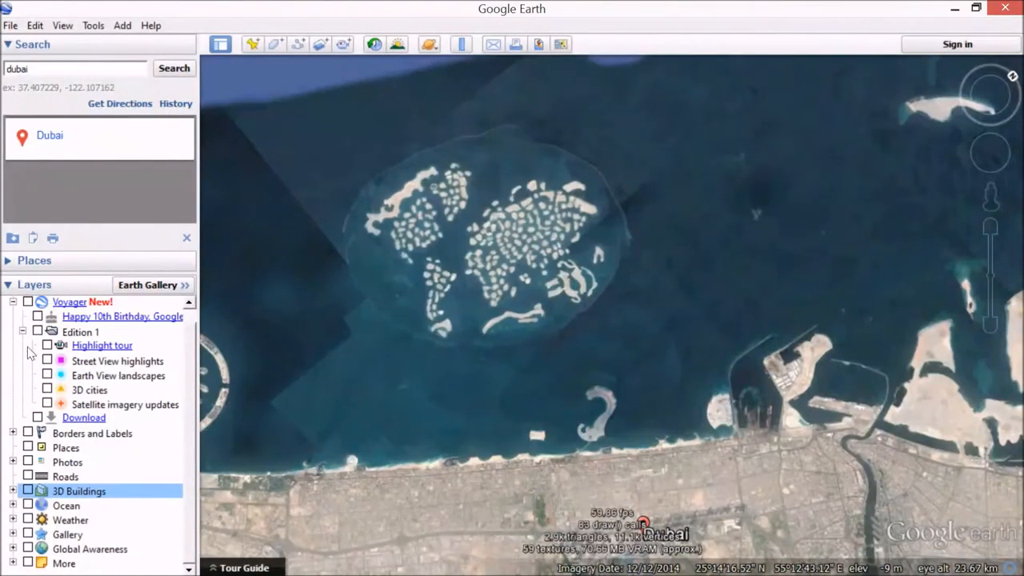
{"action": "left_click", "coordinate": [14, 303]}
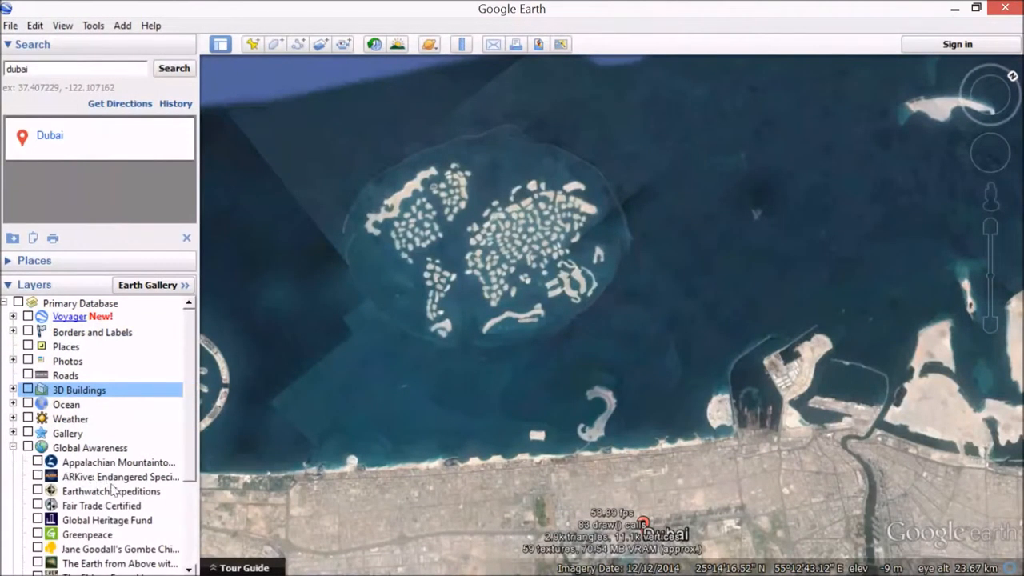
{"action": "scroll", "scroll_direction": "down", "scroll_amount": 3}
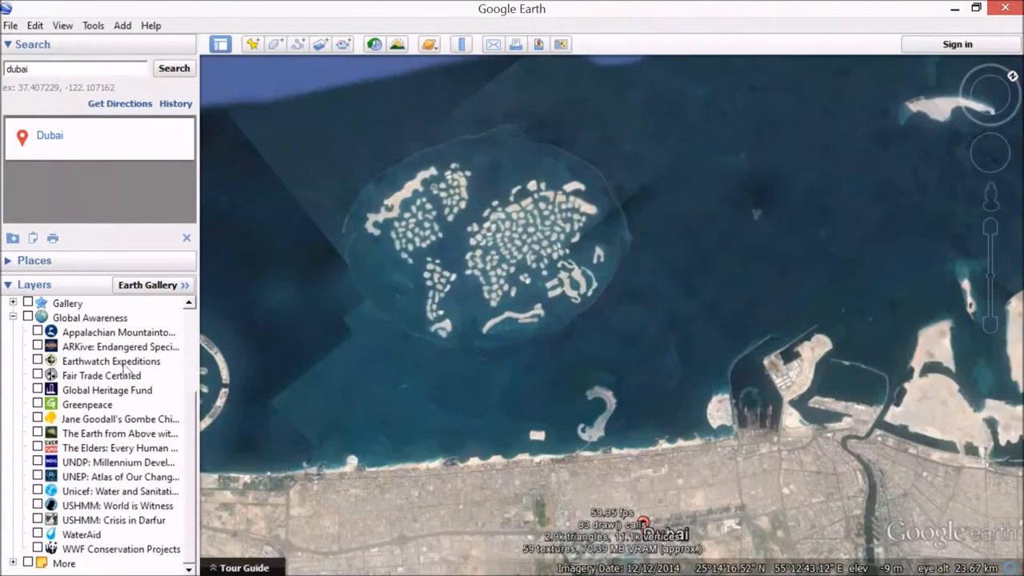
{"action": "left_click", "coordinate": [37, 346]}
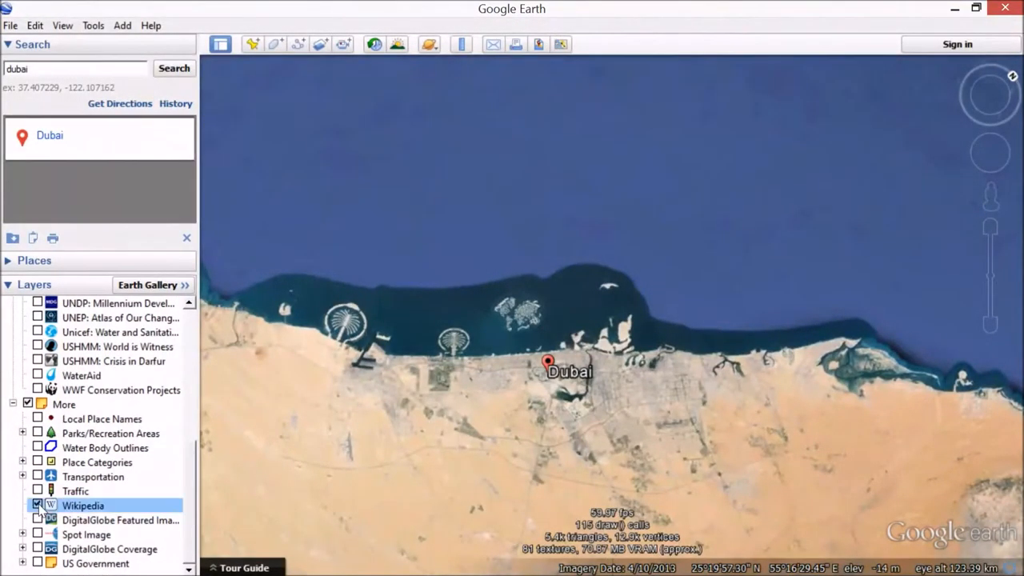
- Open Dubai's Wikipedia article balloon from the Wikipedia layer's 'W' icon
{"action": "left_click", "coordinate": [36, 505]}
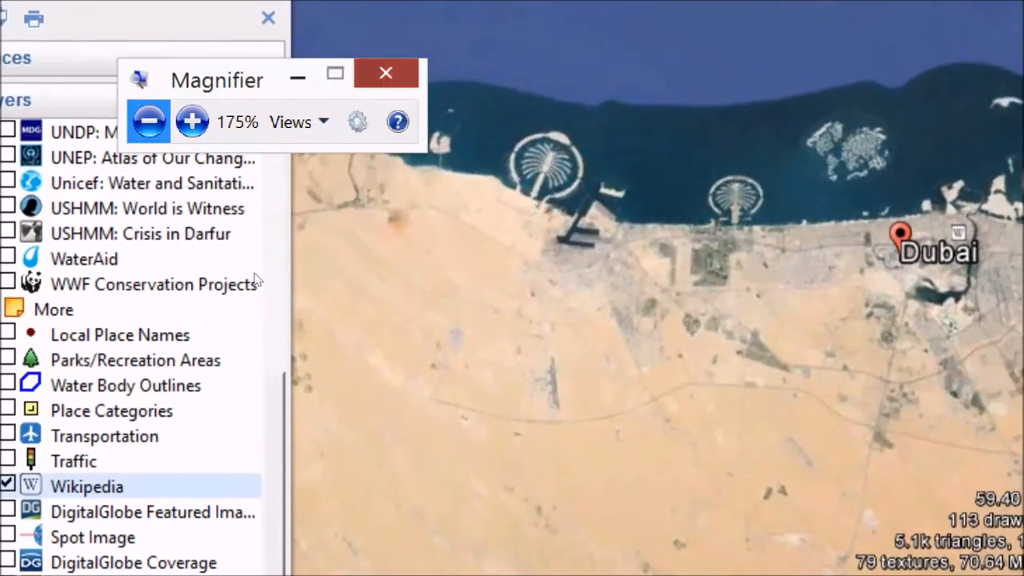
{"action": "left_click", "coordinate": [386, 73]}
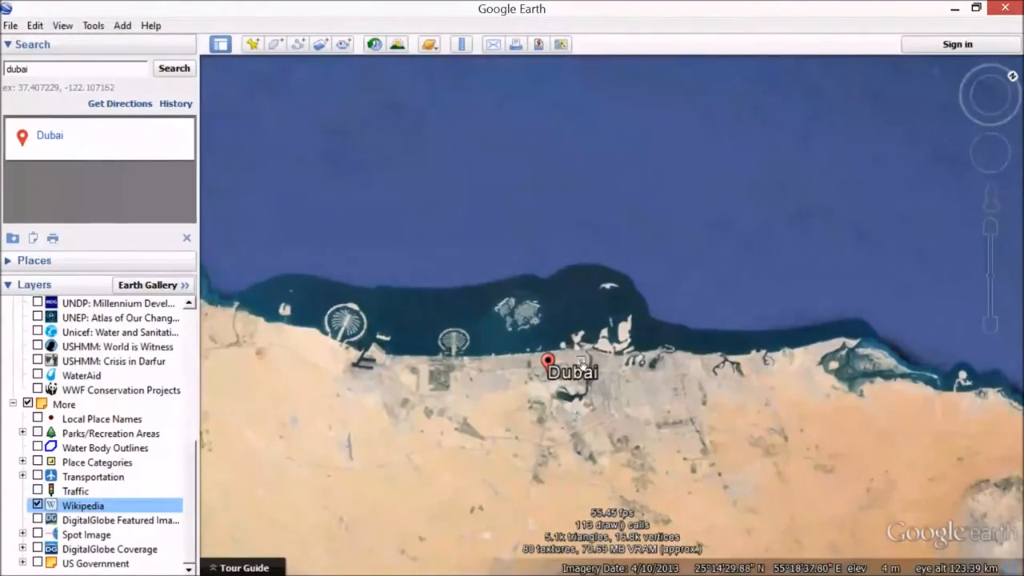
{"action": "left_click", "coordinate": [548, 362]}
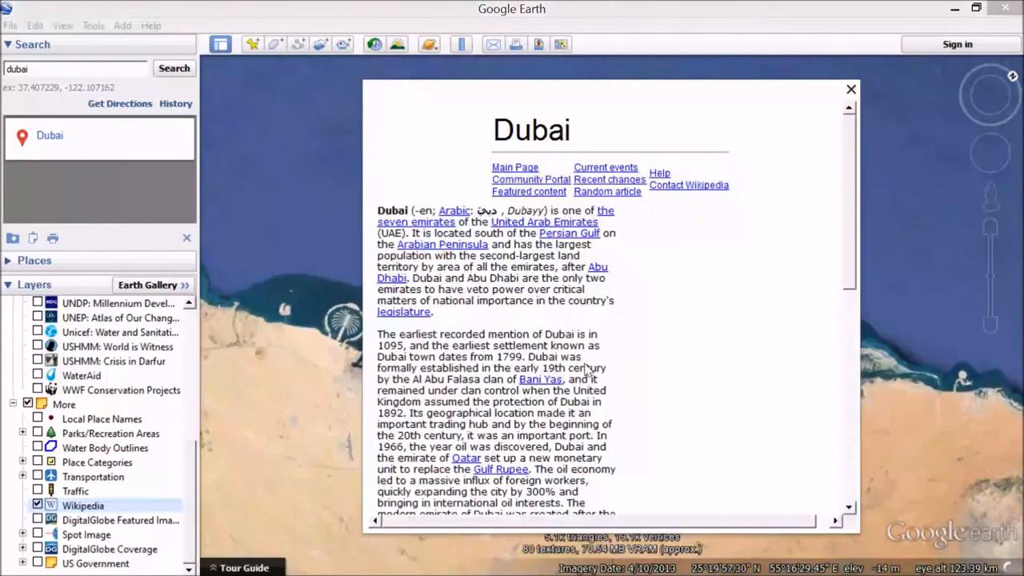
- Scroll the Dubai Wikipedia article down to its history and photos
{"action": "scroll", "scroll_direction": "down", "scroll_amount": 3}
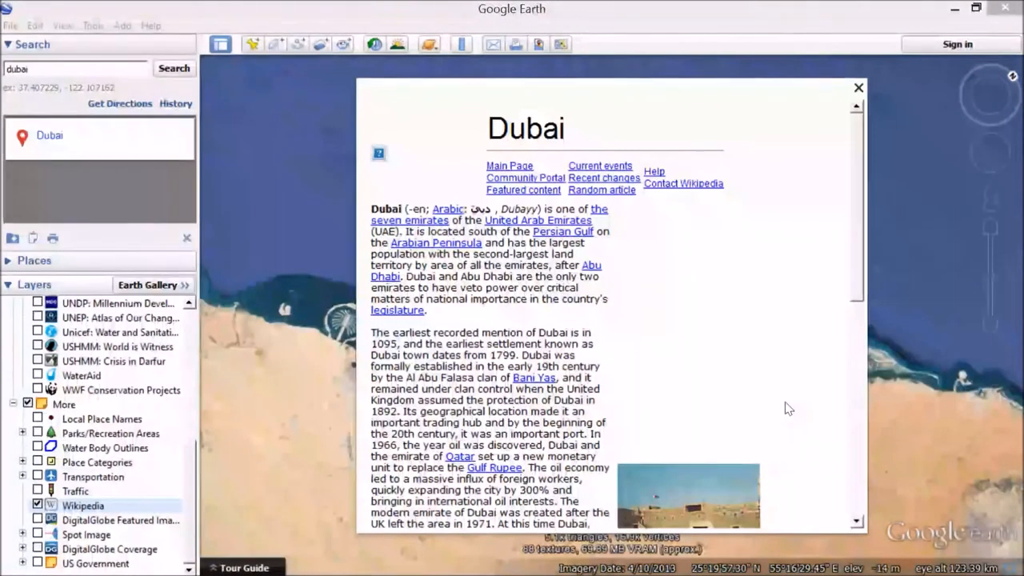
{"action": "mouse_move", "coordinate": [798, 425]}
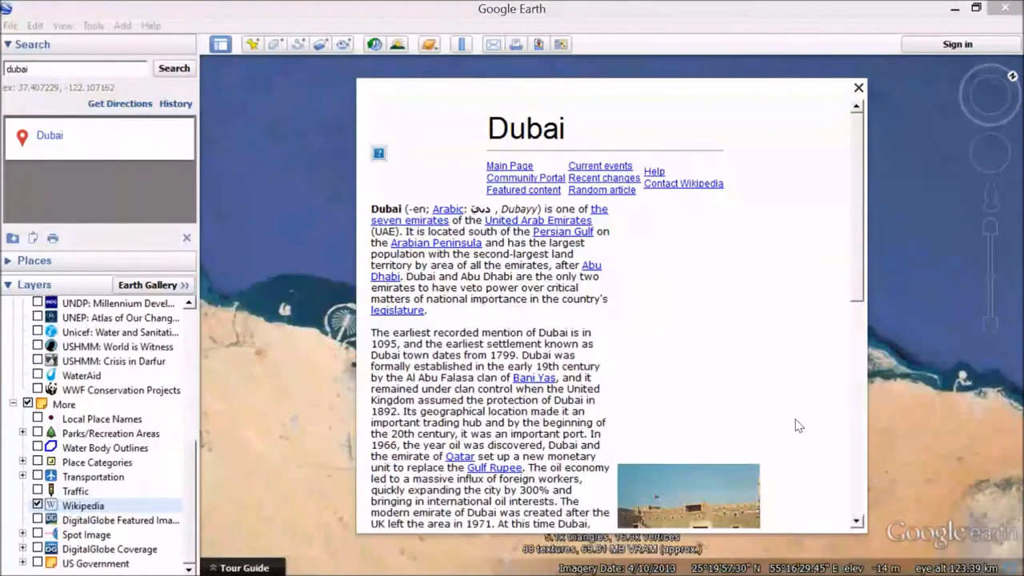
{"action": "scroll", "scroll_direction": "down", "scroll_amount": 3}
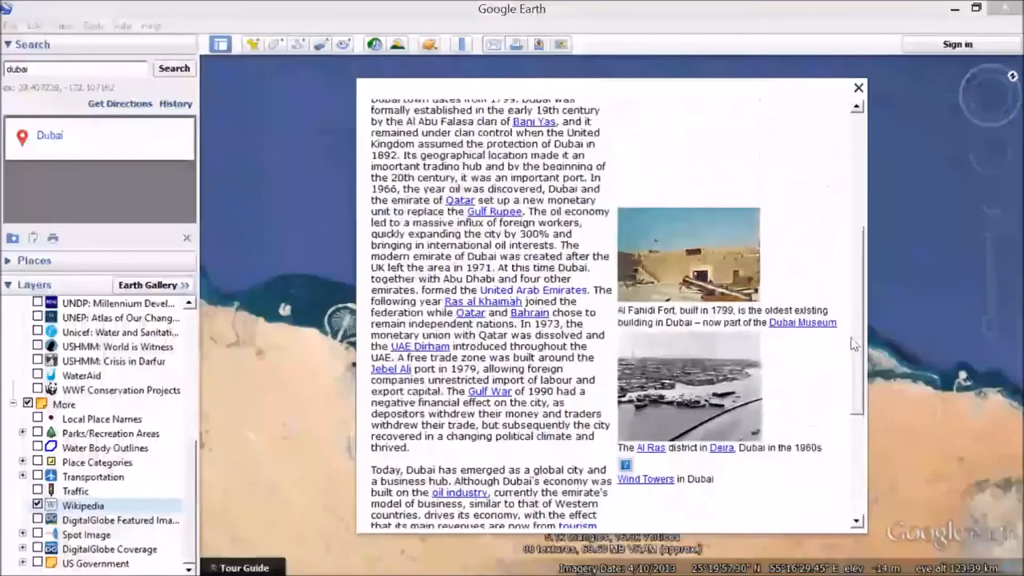
{"action": "scroll", "scroll_direction": "down", "scroll_amount": 3}
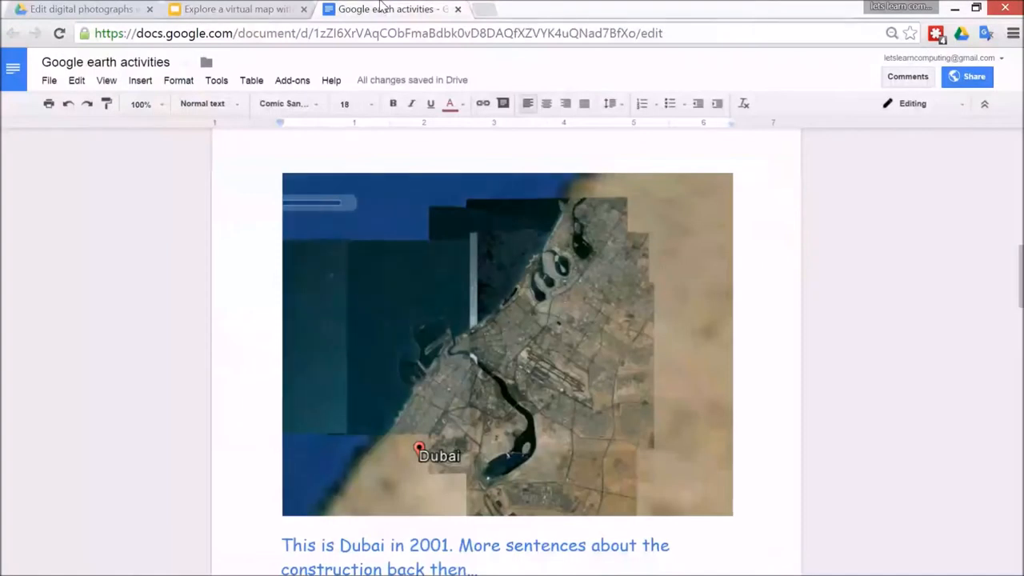
{"action": "mouse_move", "coordinate": [236, 9]}
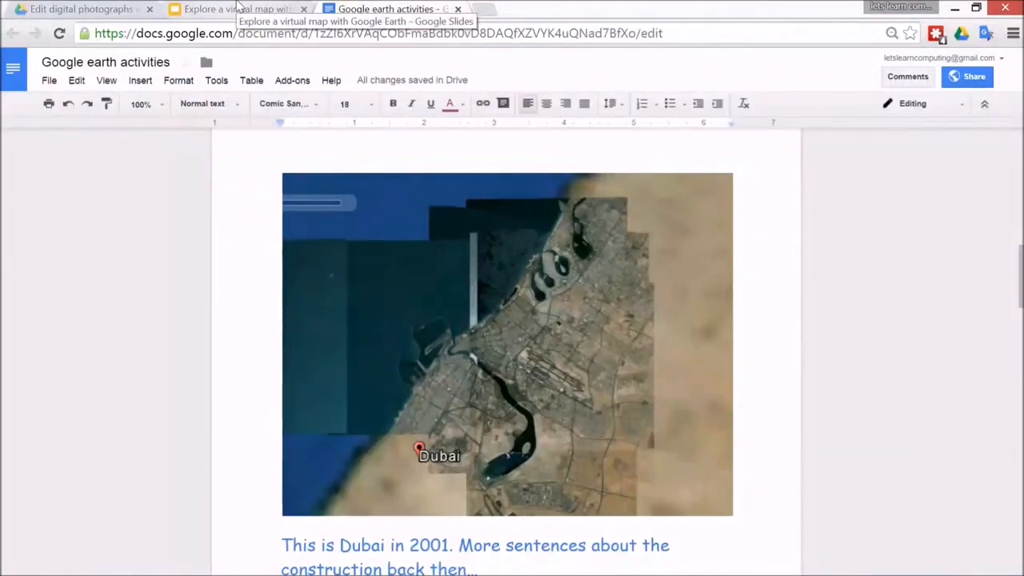